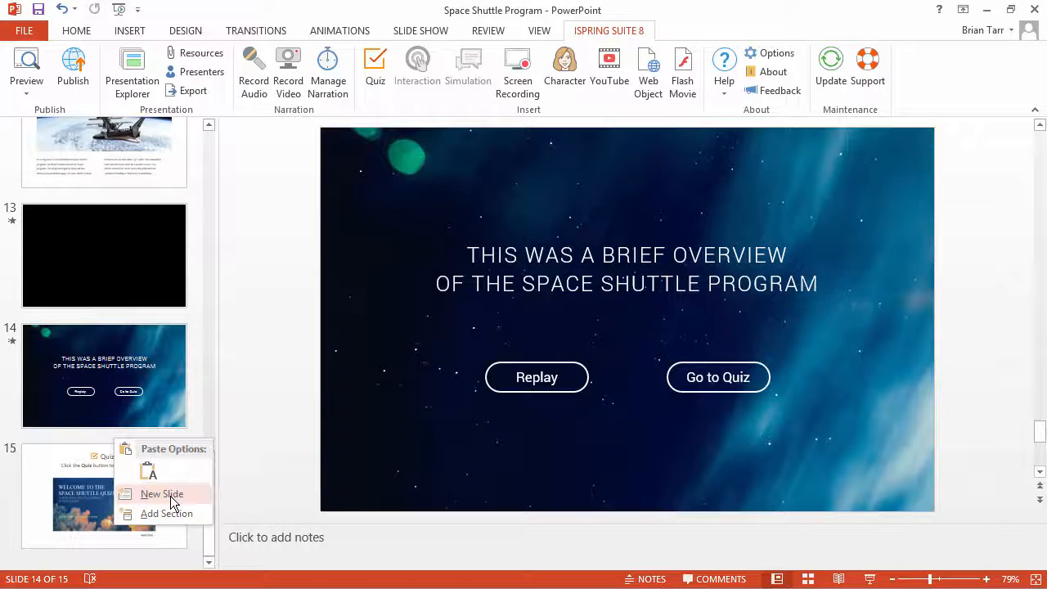
Show slide 15 and select its quiz preview image and Quiz title to inspect them.
click(103, 503)
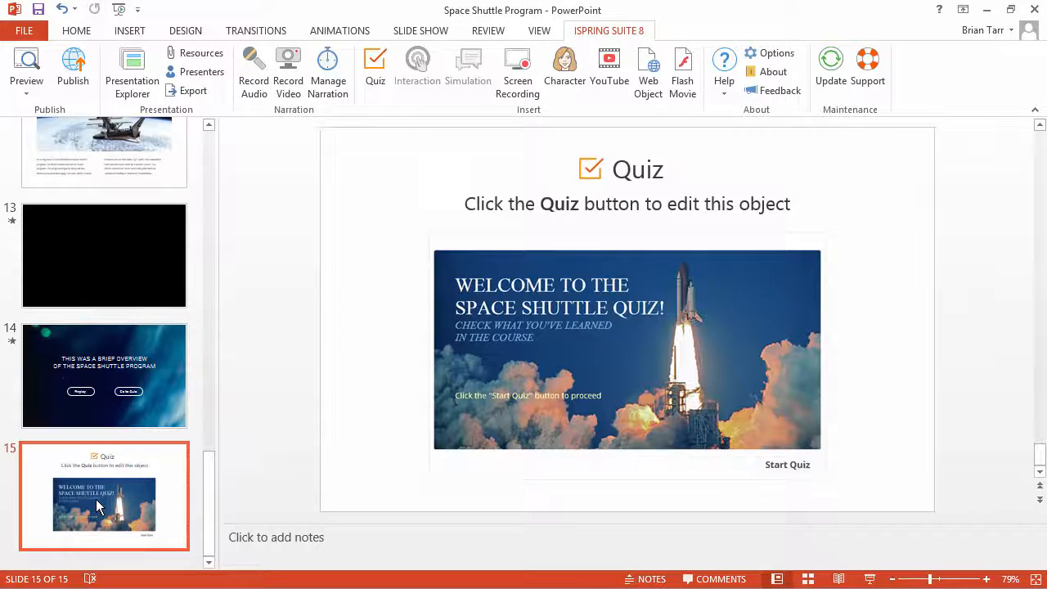
mouse_move(131, 514)
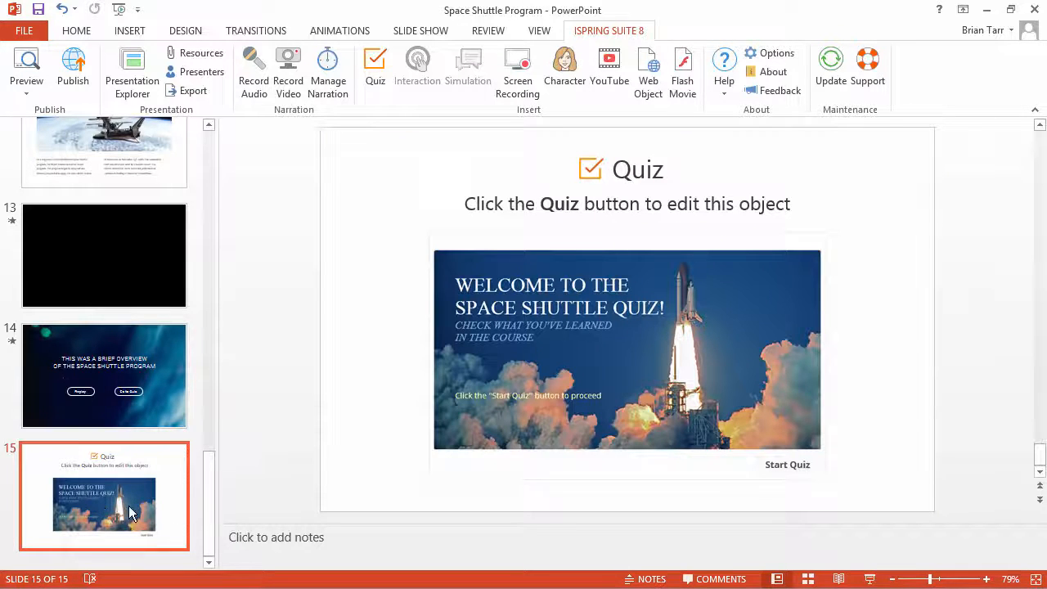
click(627, 350)
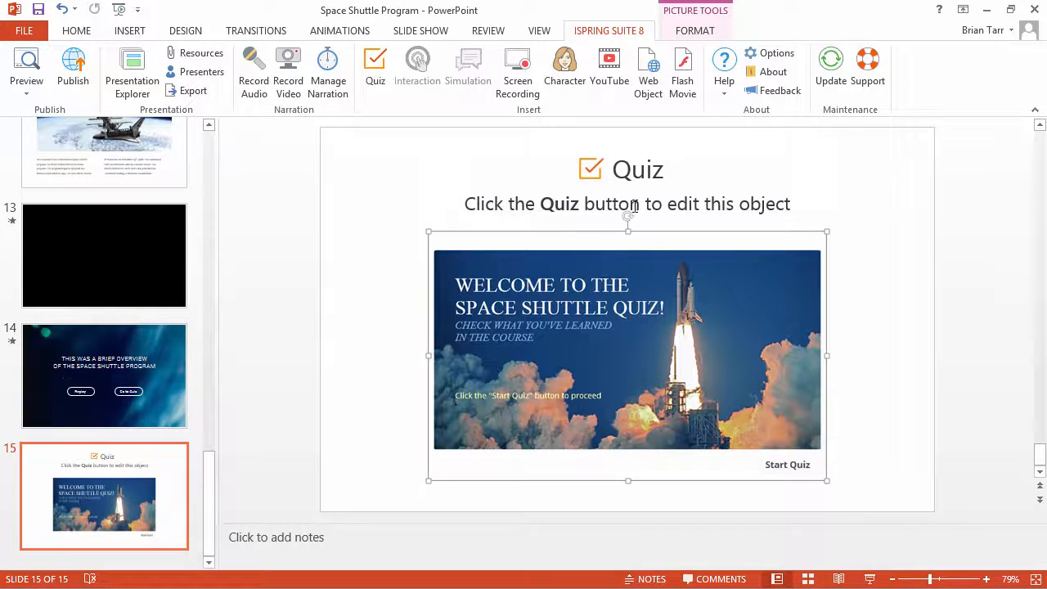
click(638, 169)
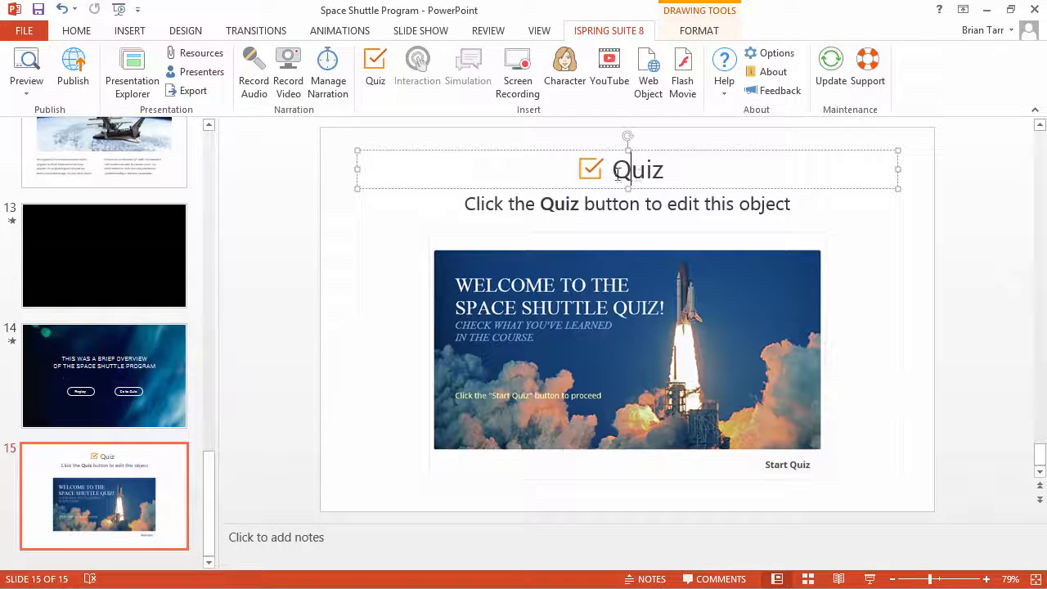
click(589, 170)
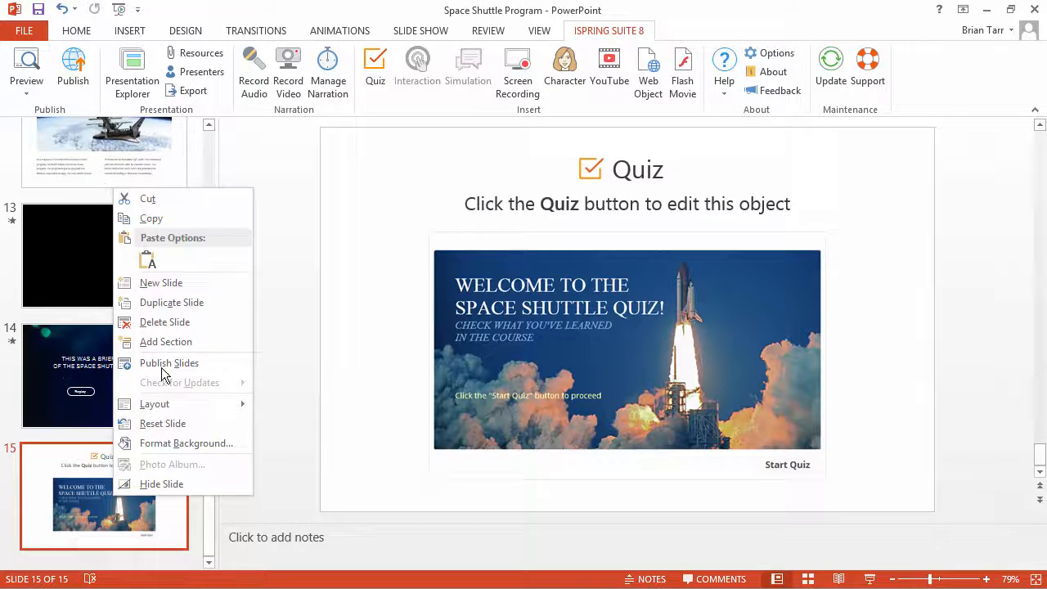
mouse_move(164, 322)
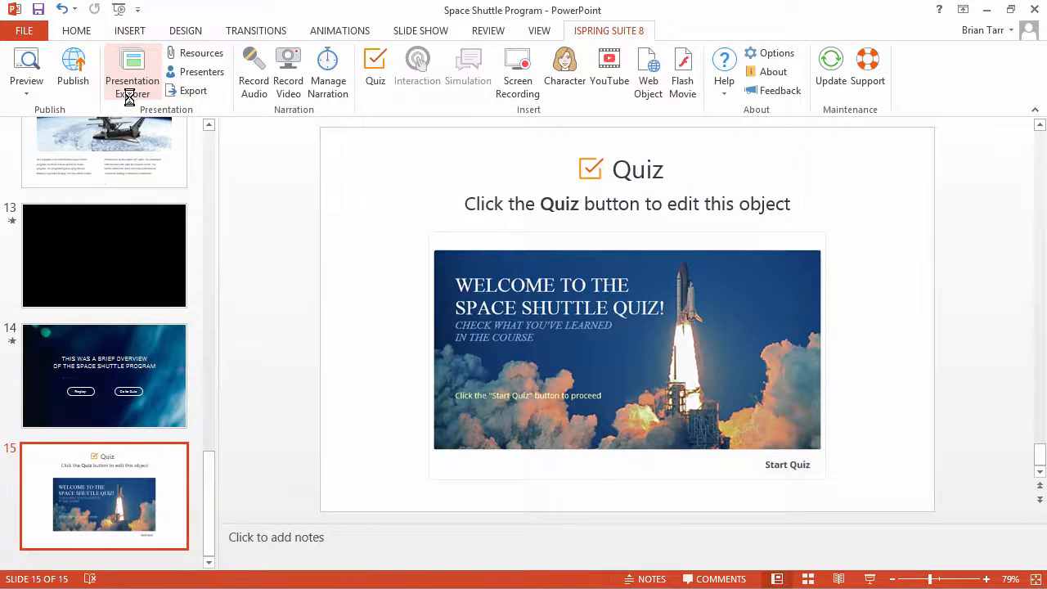
Remove the Quiz object from slide 15 in Presentation Explorer and confirm the deletion.
click(132, 64)
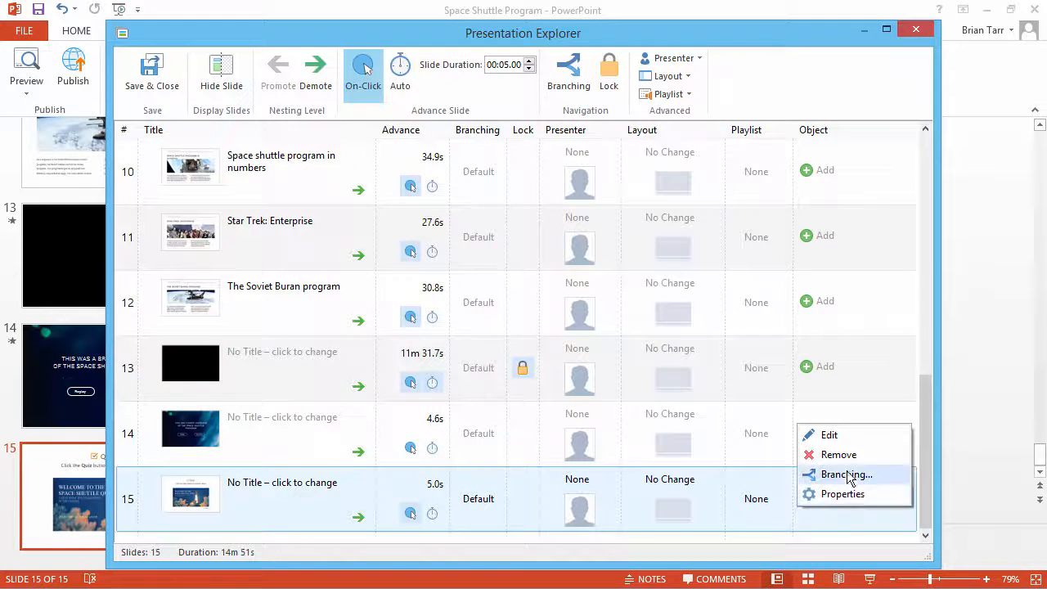
click(838, 455)
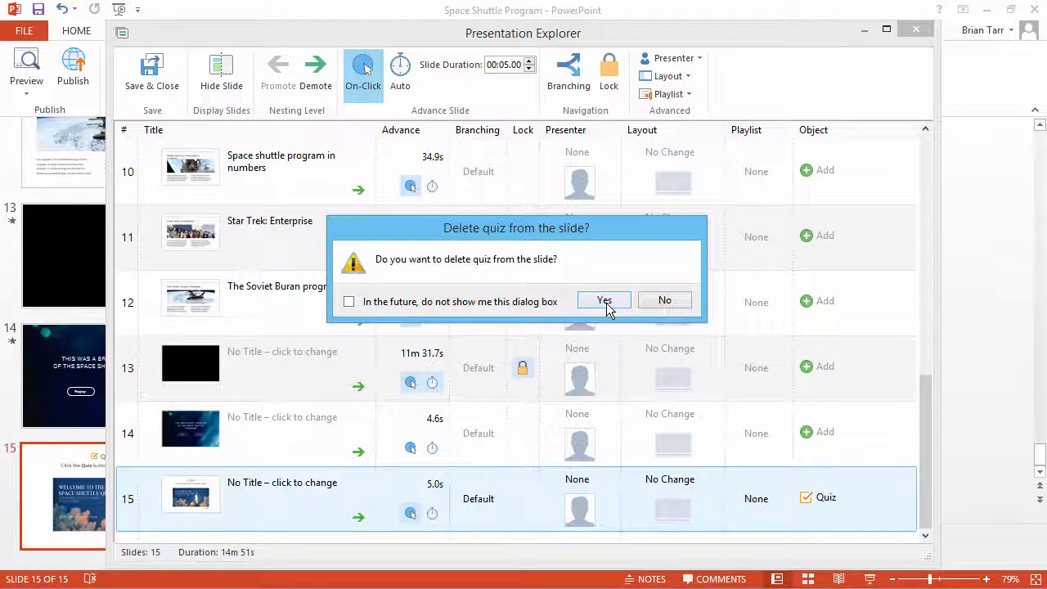
click(603, 299)
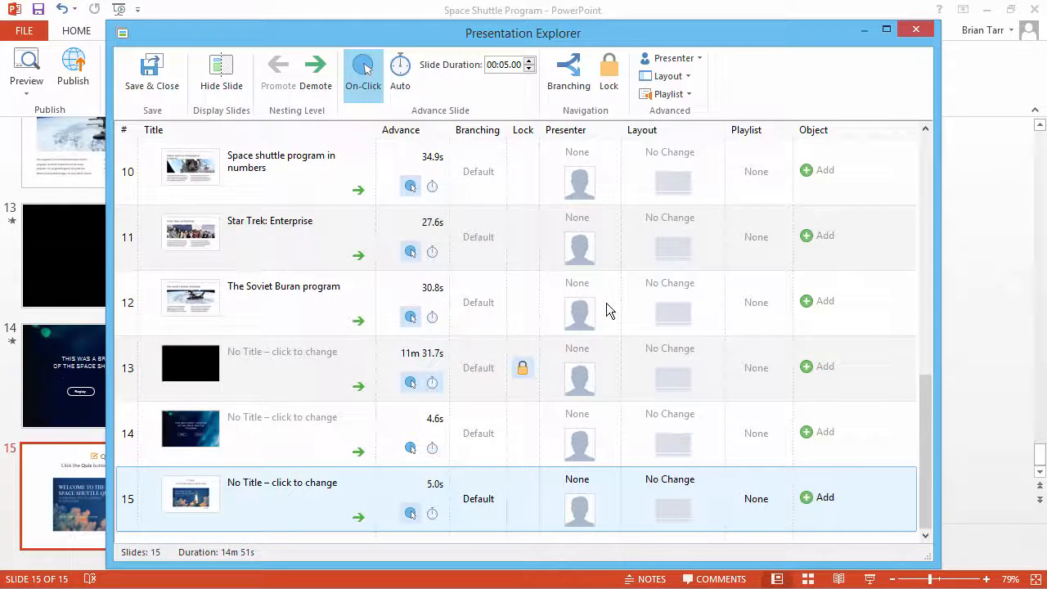